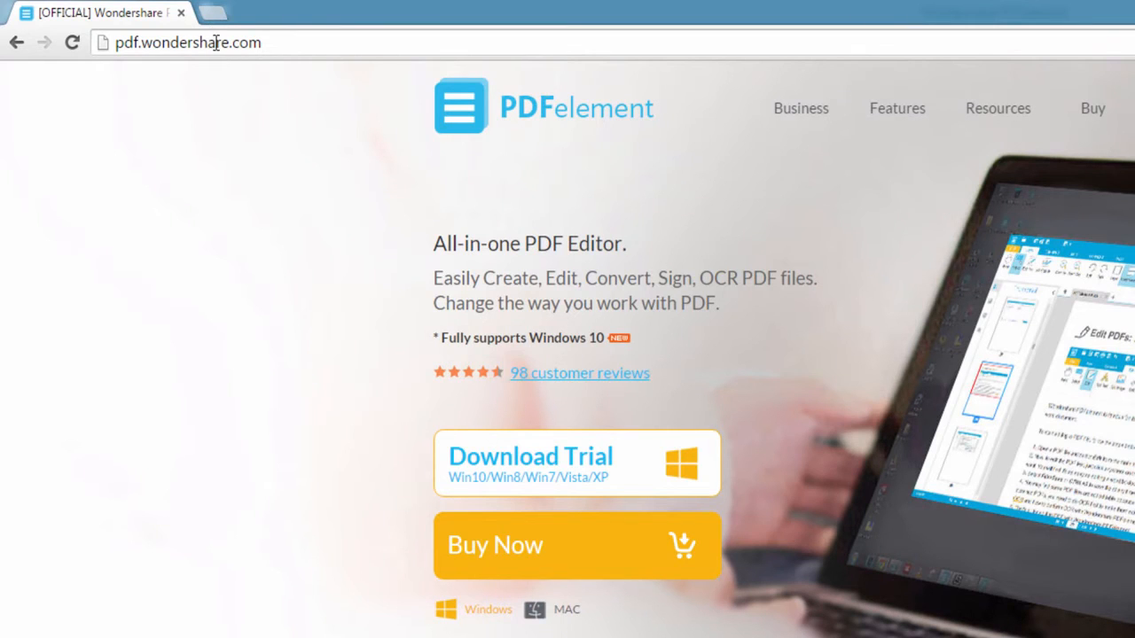
mouse_move(553, 629)
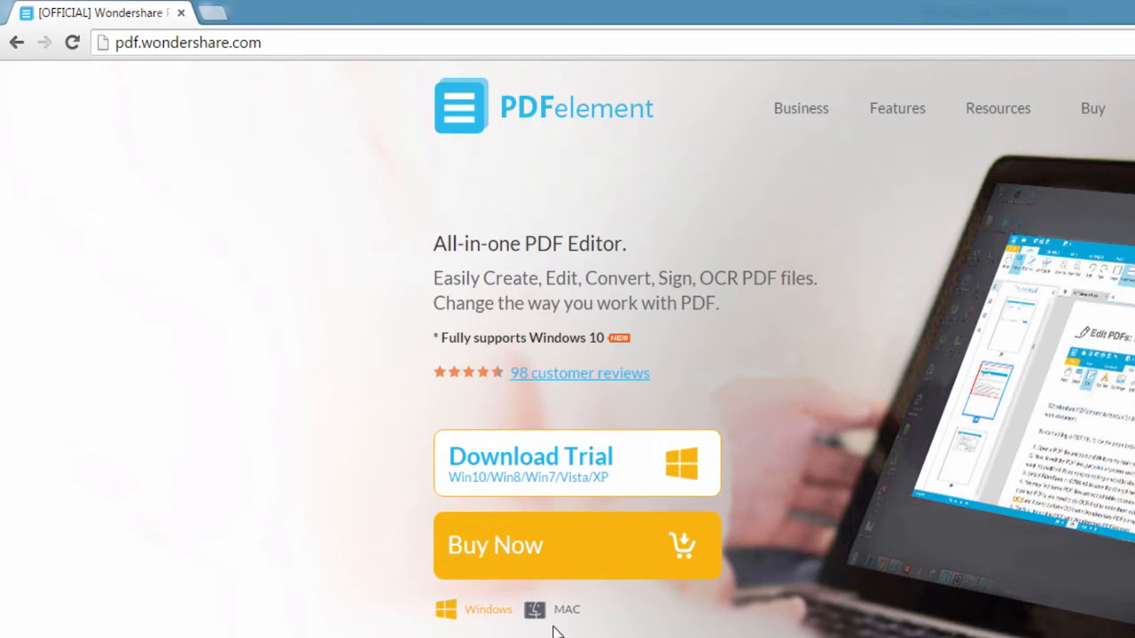
From the Comment tools, choose Create Custom Stamp to get the new-stamp form
scroll("down", 3)
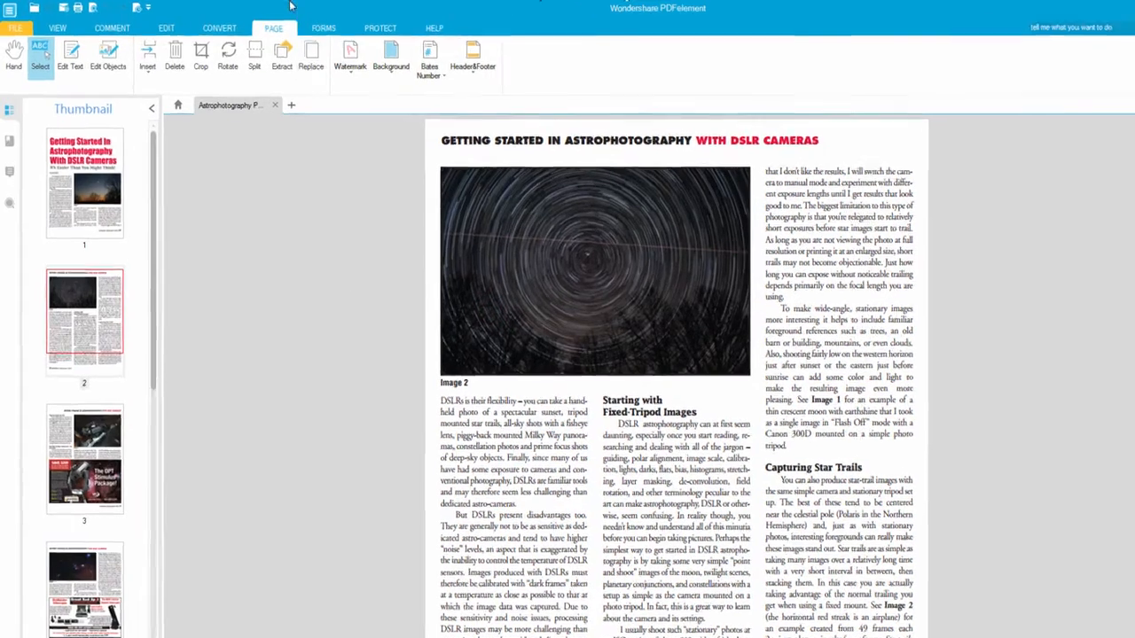
left_click(112, 28)
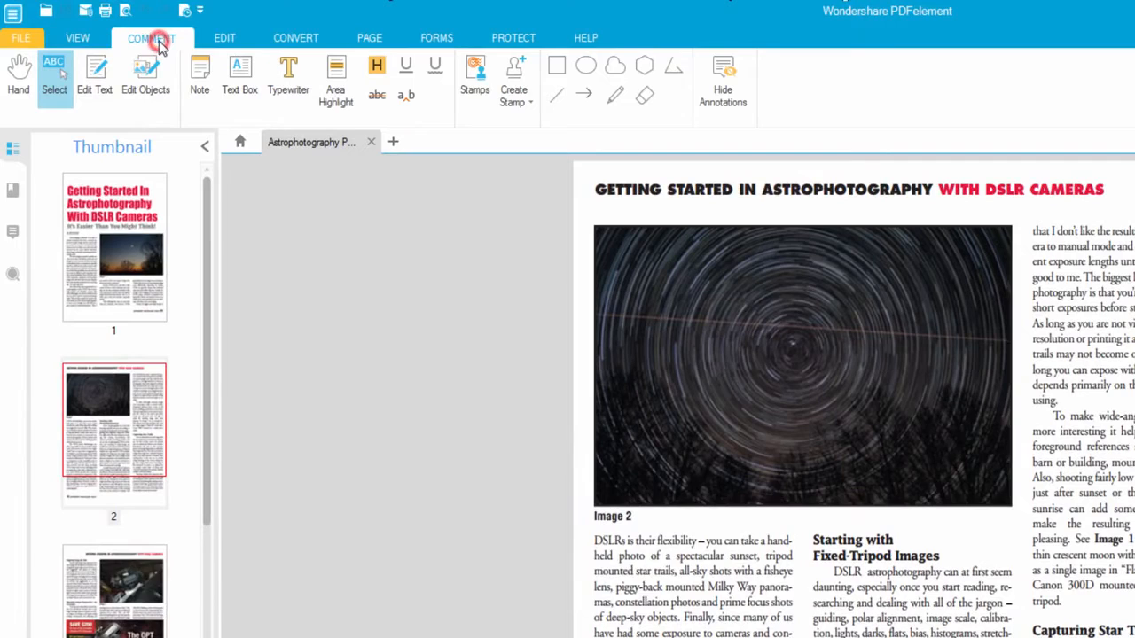
left_click(515, 80)
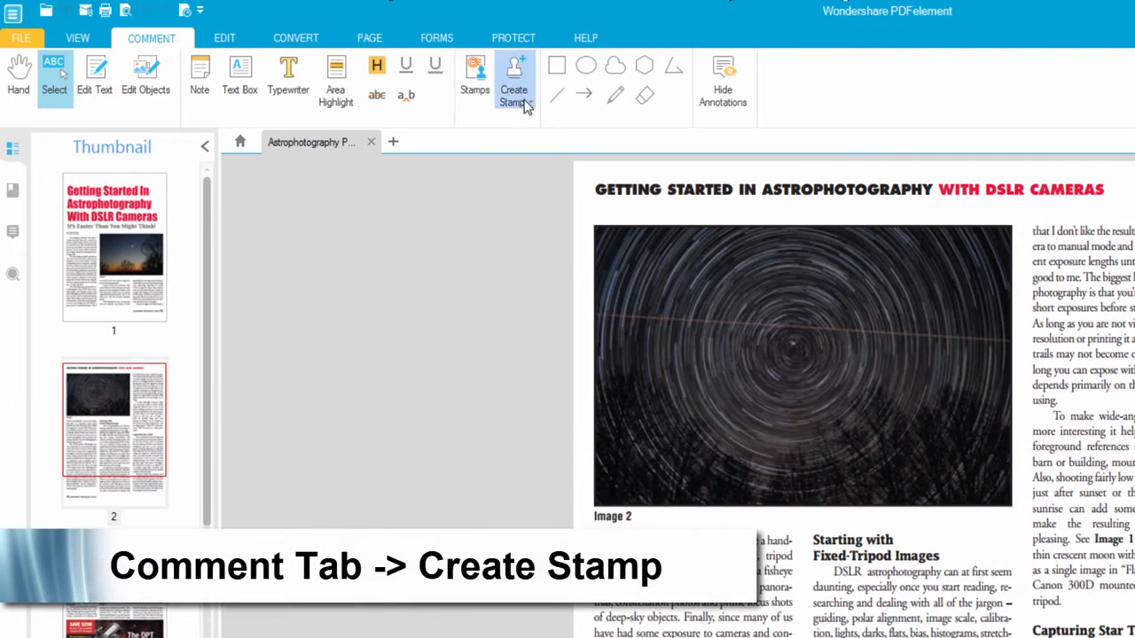
left_click(514, 80)
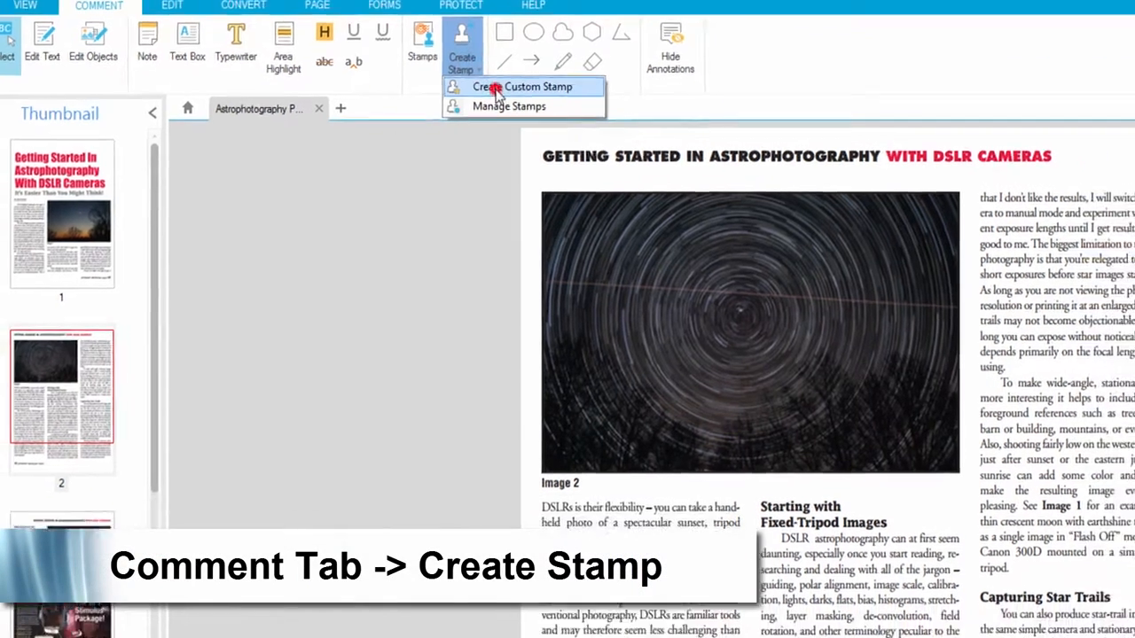
left_click(523, 85)
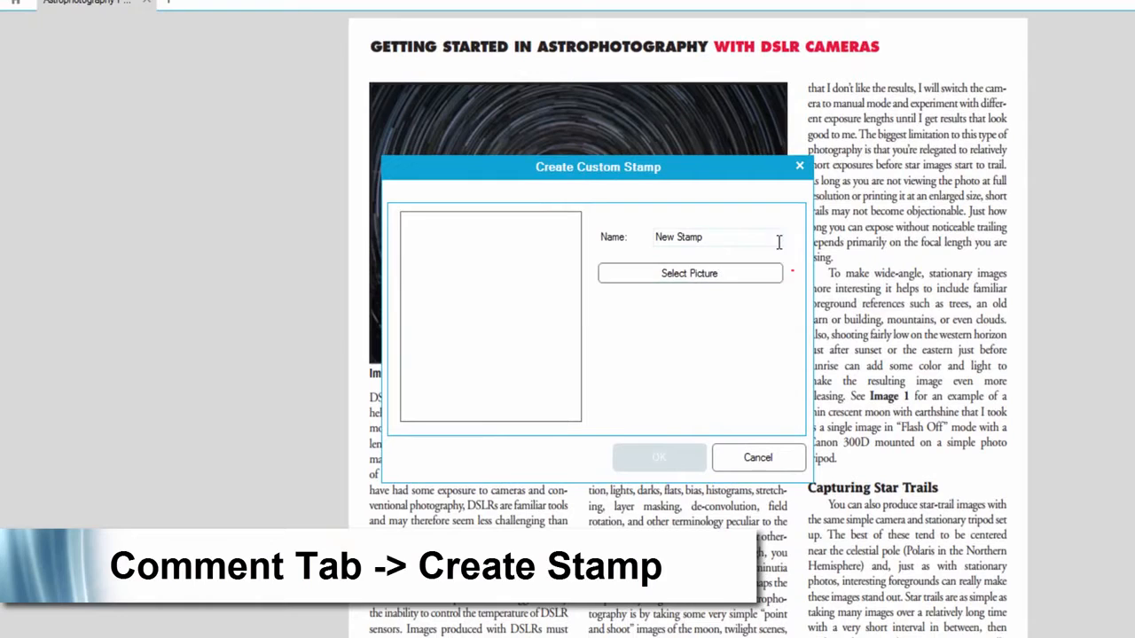
Use the handwritten signature image from Pictures as the stamp's picture and confirm 'New Stamp'
left_click(688, 273)
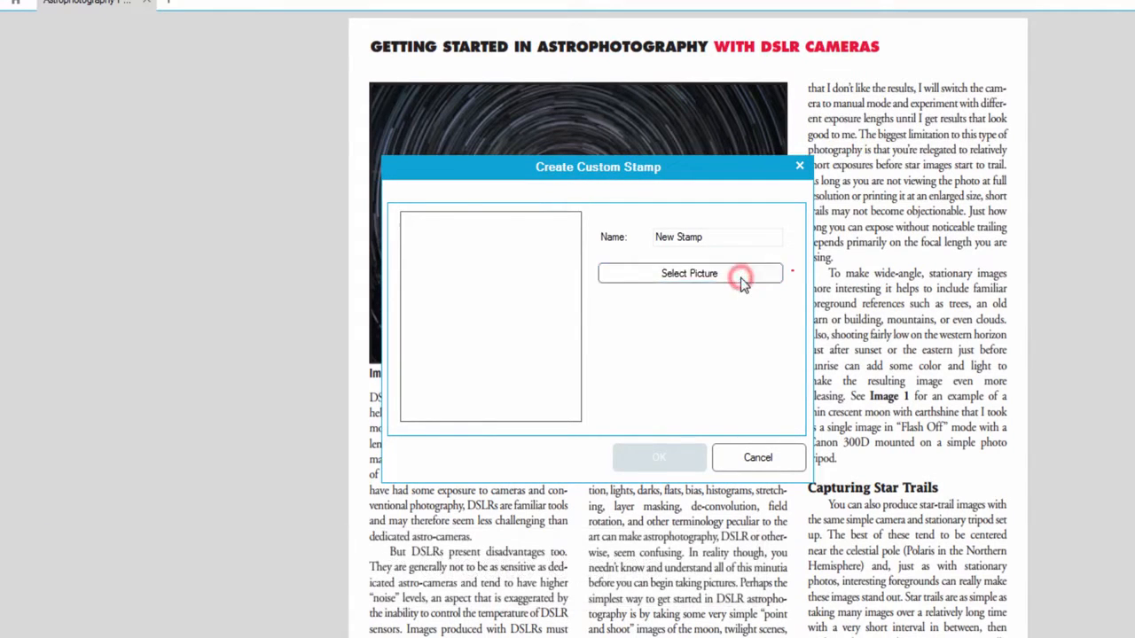
left_click(688, 273)
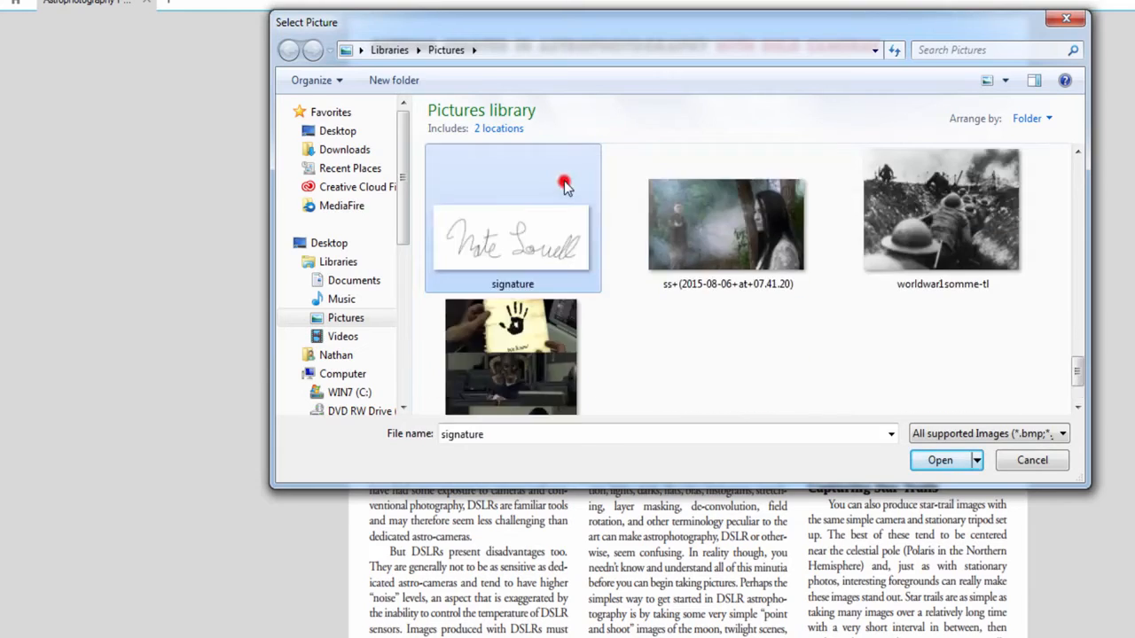
left_click(940, 461)
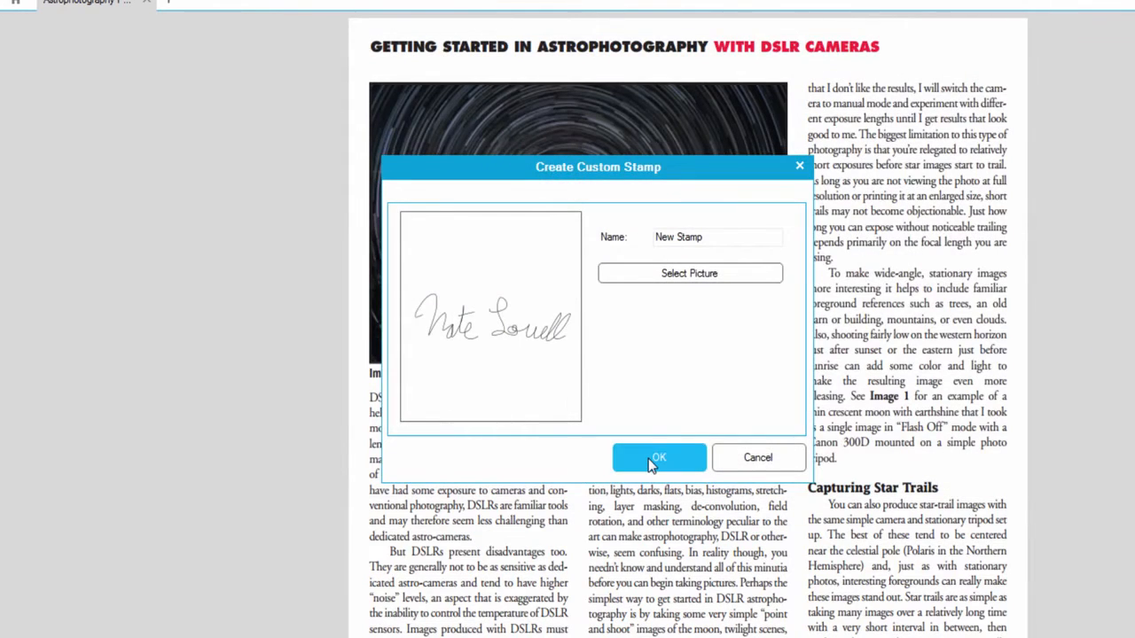
left_click(659, 457)
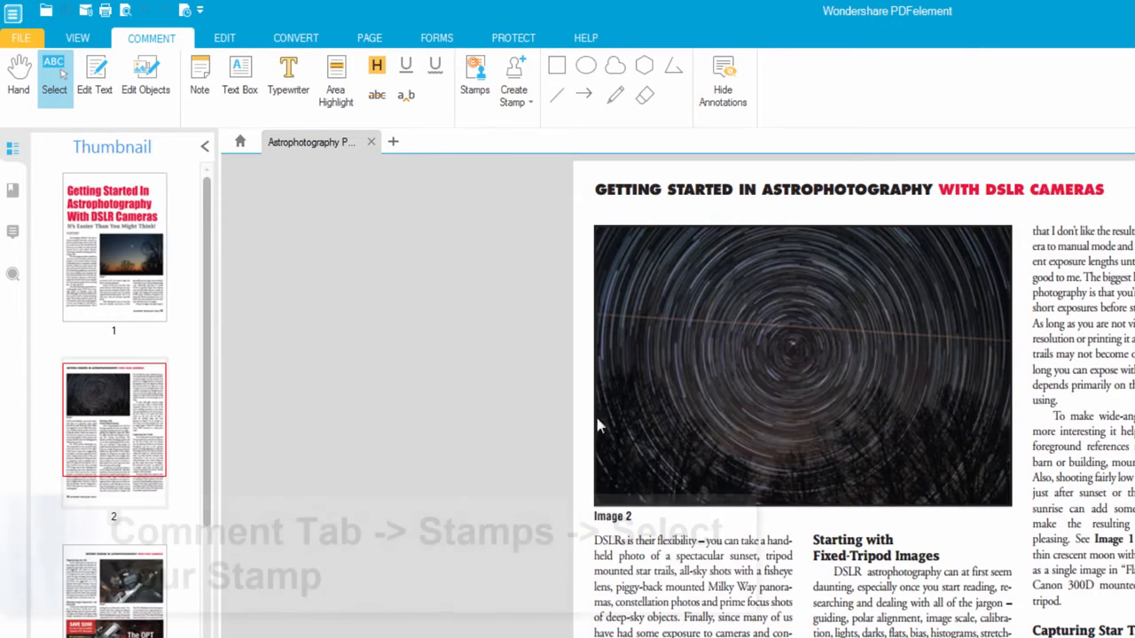
Pick the new signature stamp from the Stamps list and drop it near the foot of page 2
left_click(475, 78)
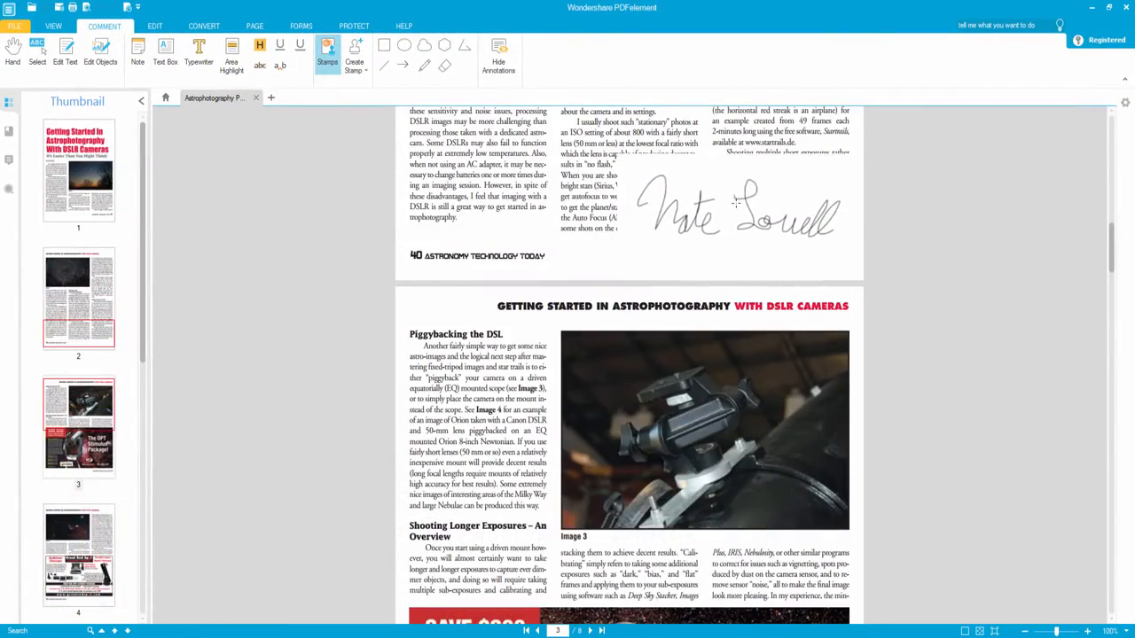
left_click(735, 213)
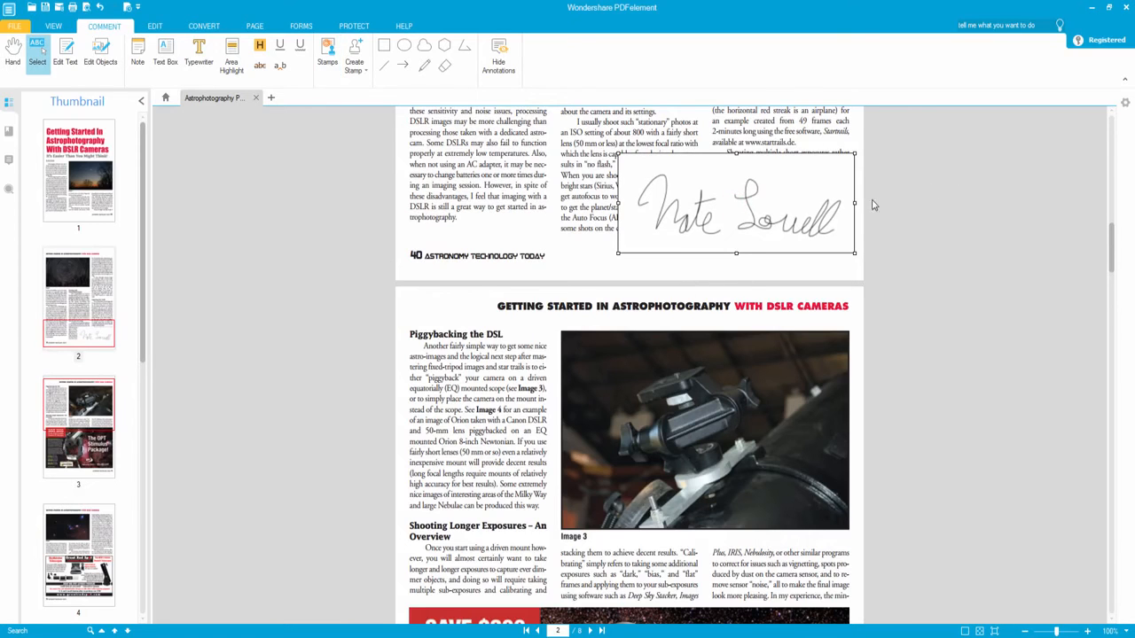